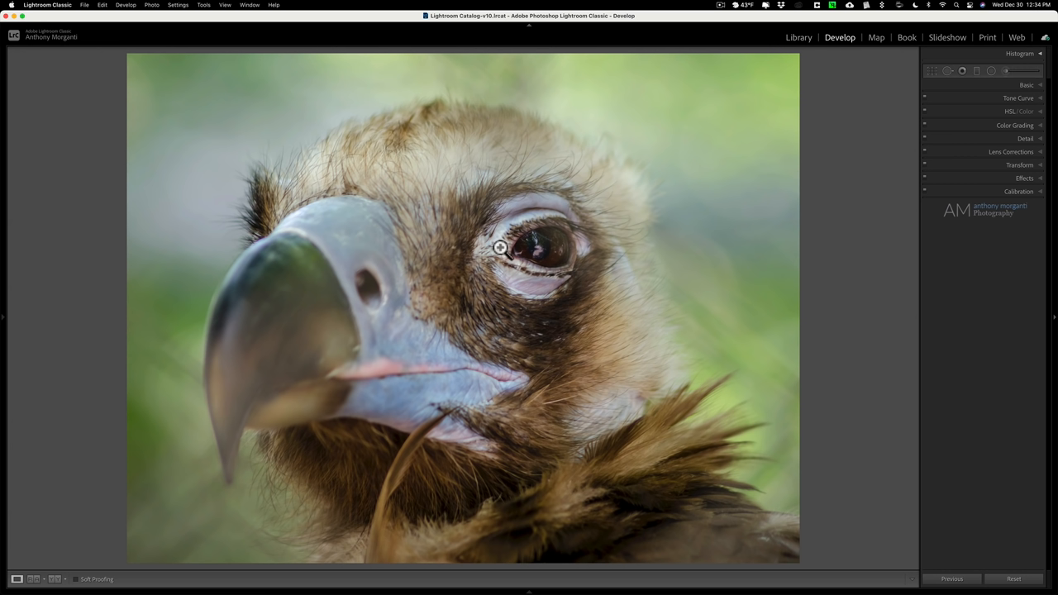
{"action": "mouse_move", "coordinate": [514, 241]}
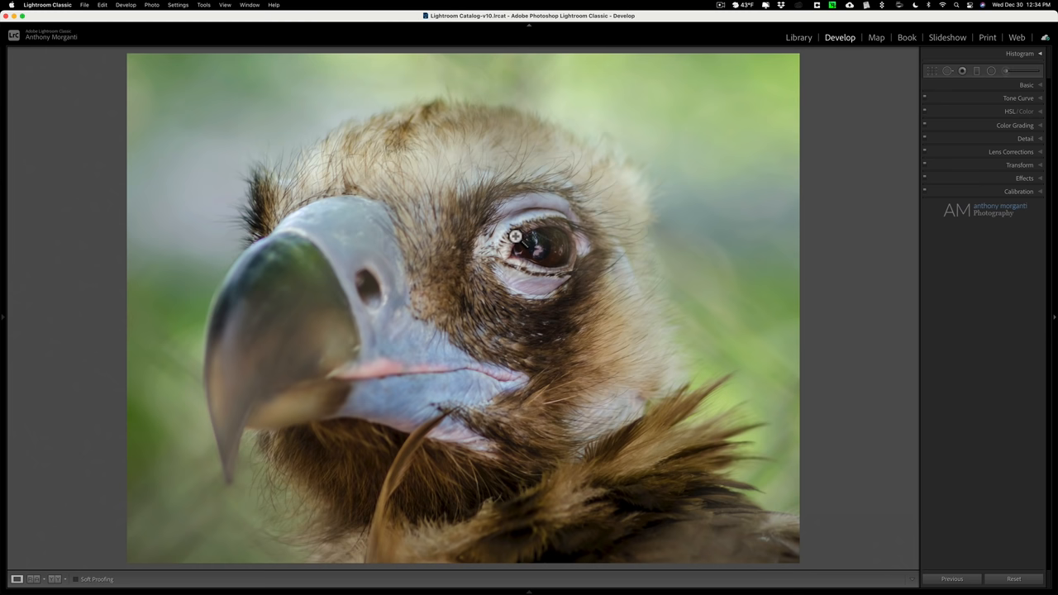
{"action": "mouse_move", "coordinate": [454, 192]}
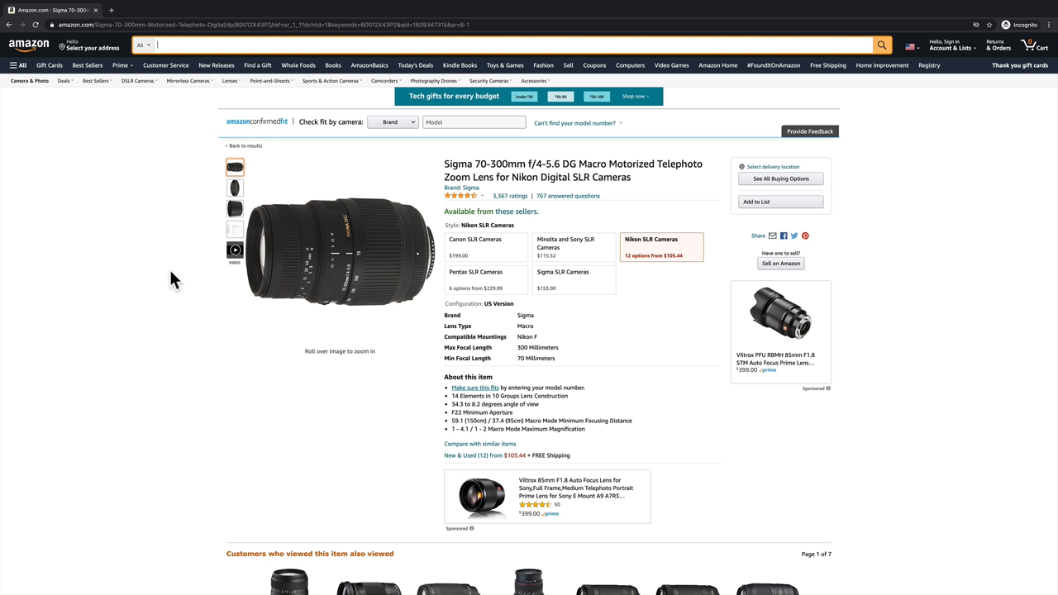
{"action": "mouse_move", "coordinate": [190, 306]}
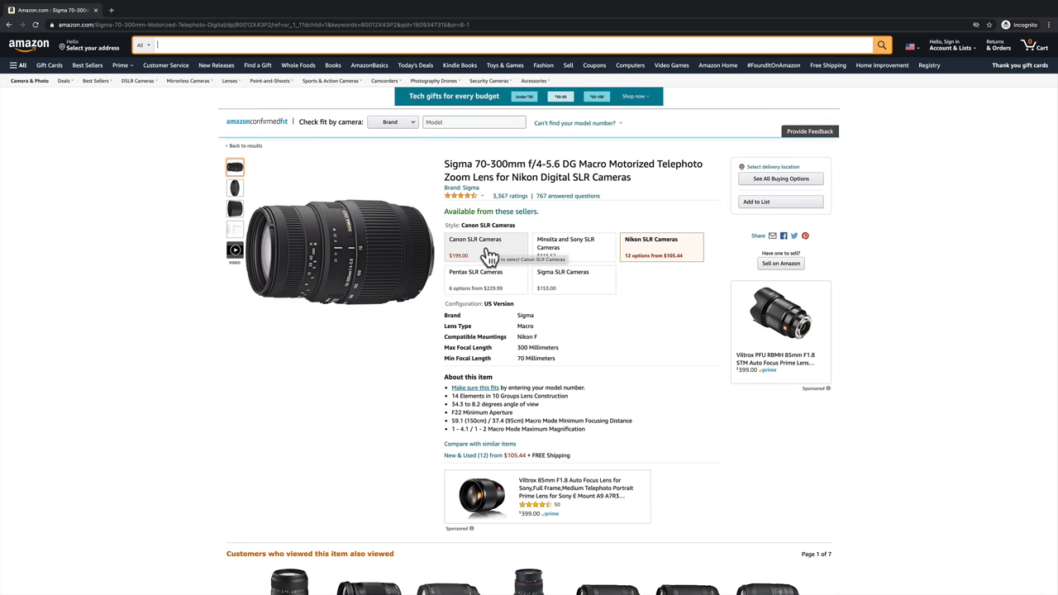
View the Canon-mount and Pentax-mount versions of the Sigma 70-300mm lens.
{"action": "left_click", "coordinate": [574, 243]}
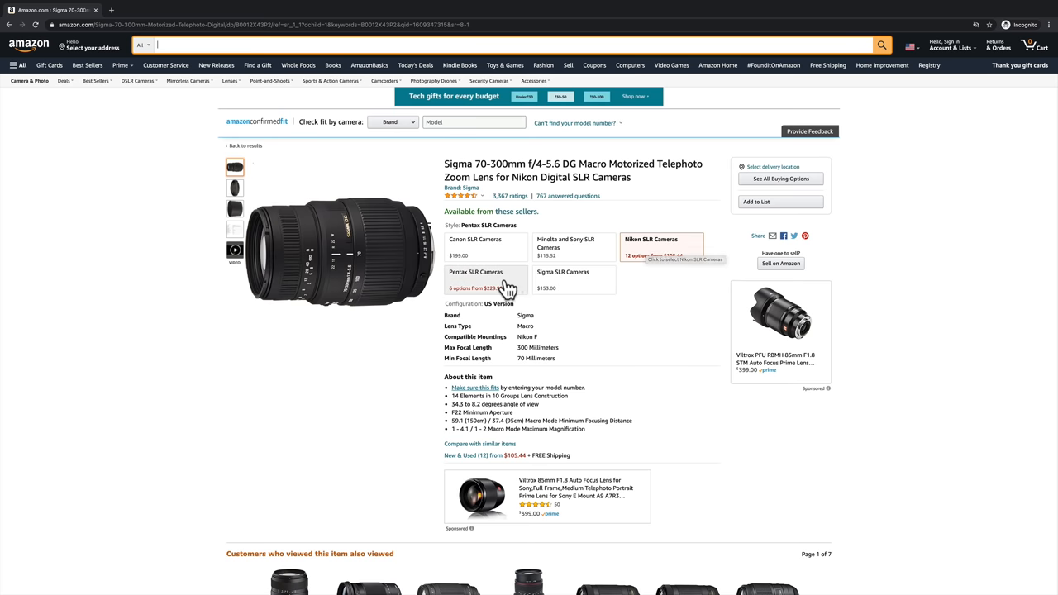
{"action": "left_click", "coordinate": [571, 277]}
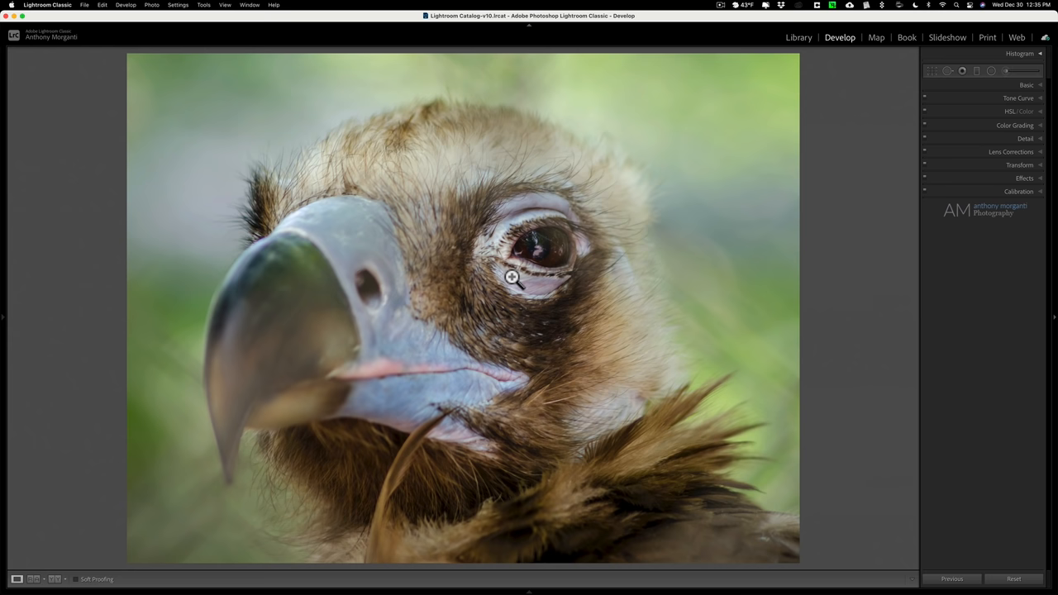
Send an edited copy of the vulture photo with Lightroom adjustments to Topaz Sharpen AI.
{"action": "right_click", "coordinate": [512, 278]}
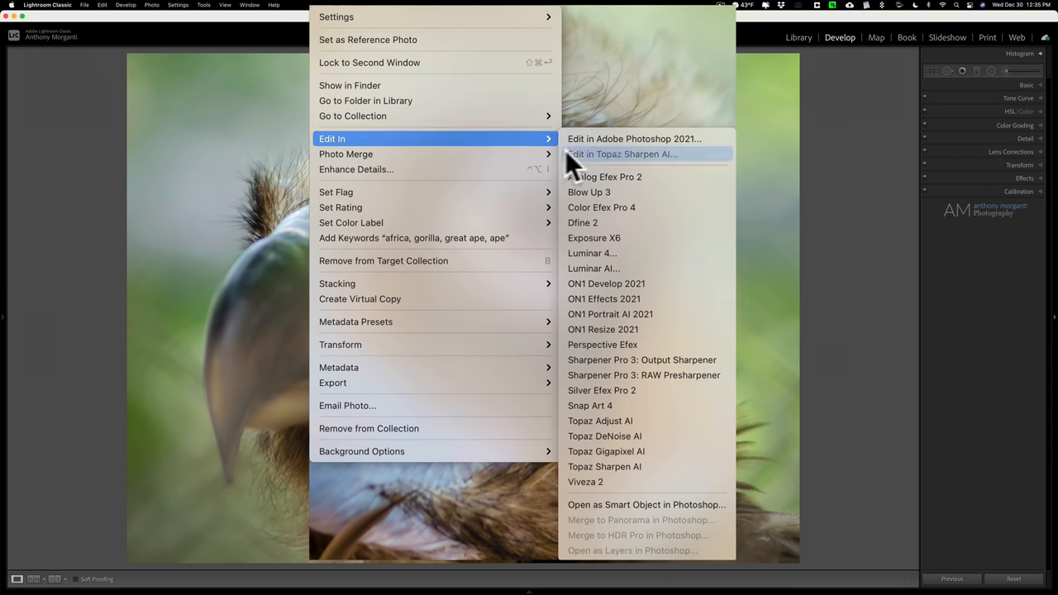
{"action": "mouse_move", "coordinate": [605, 466]}
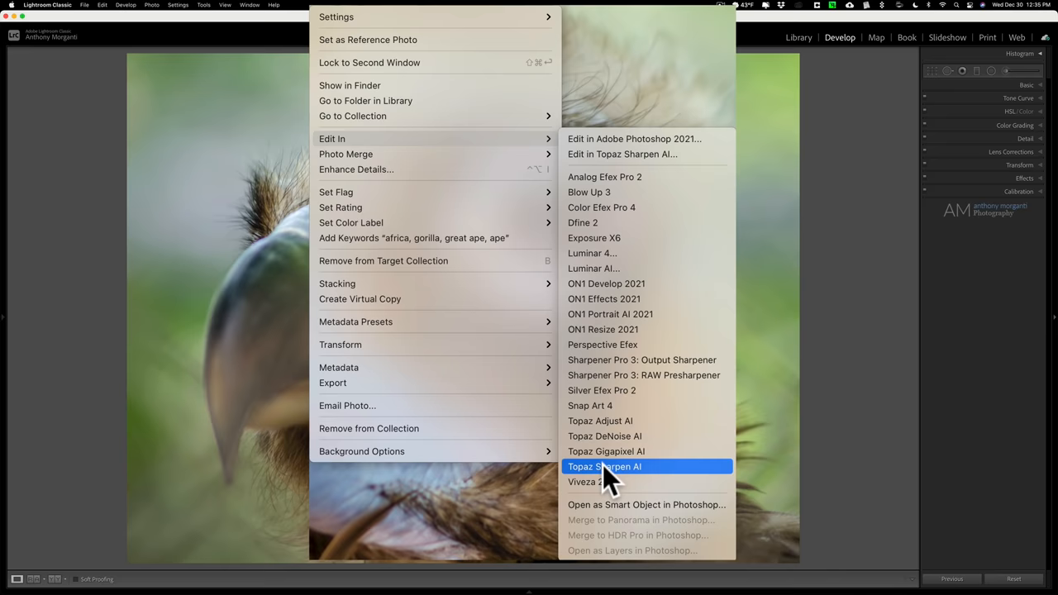
{"action": "left_click", "coordinate": [604, 466]}
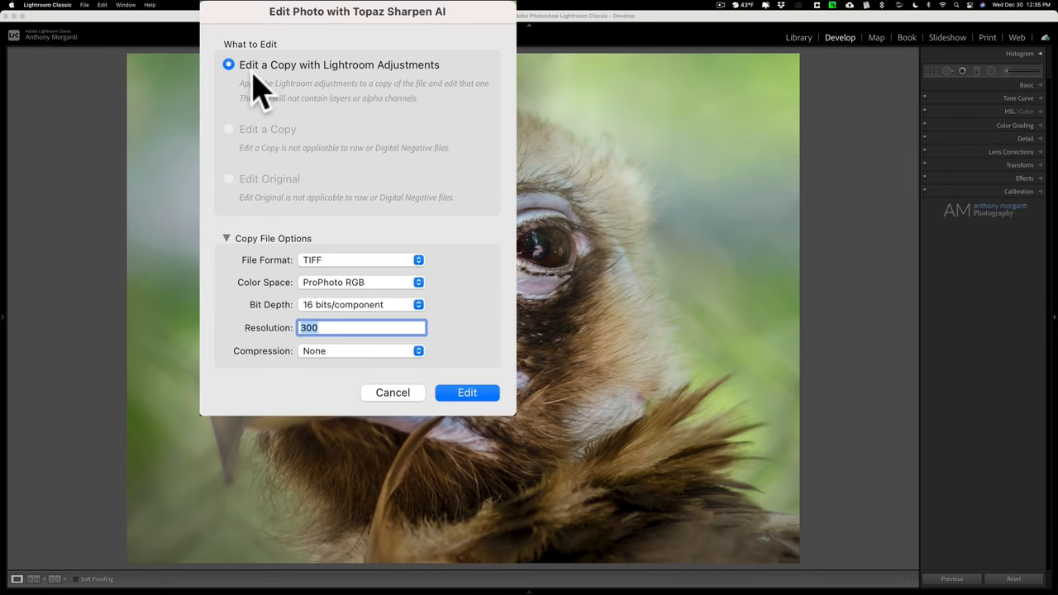
{"action": "mouse_move", "coordinate": [372, 306]}
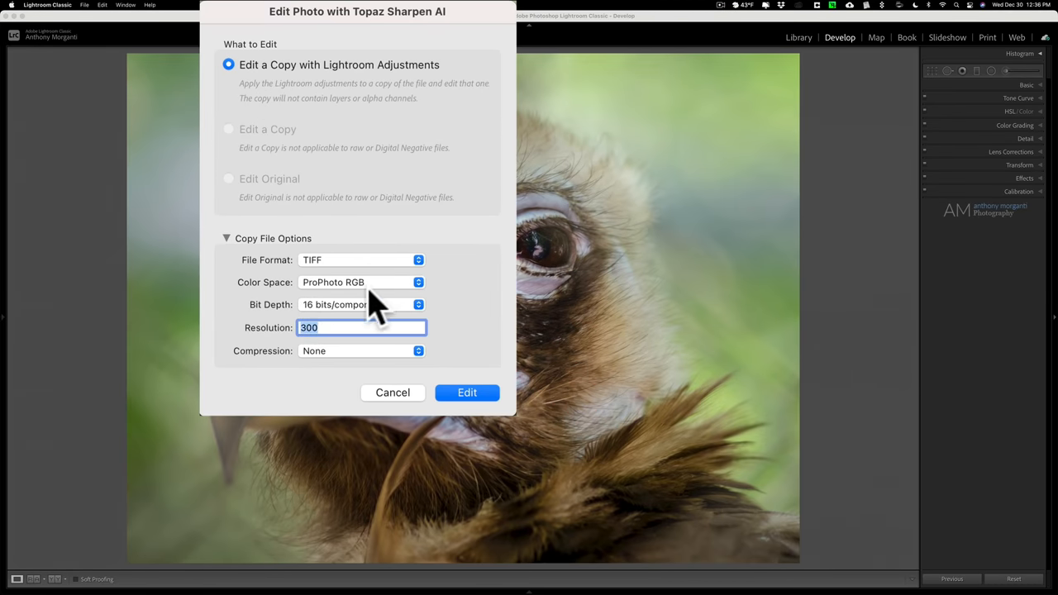
{"action": "mouse_move", "coordinate": [275, 341]}
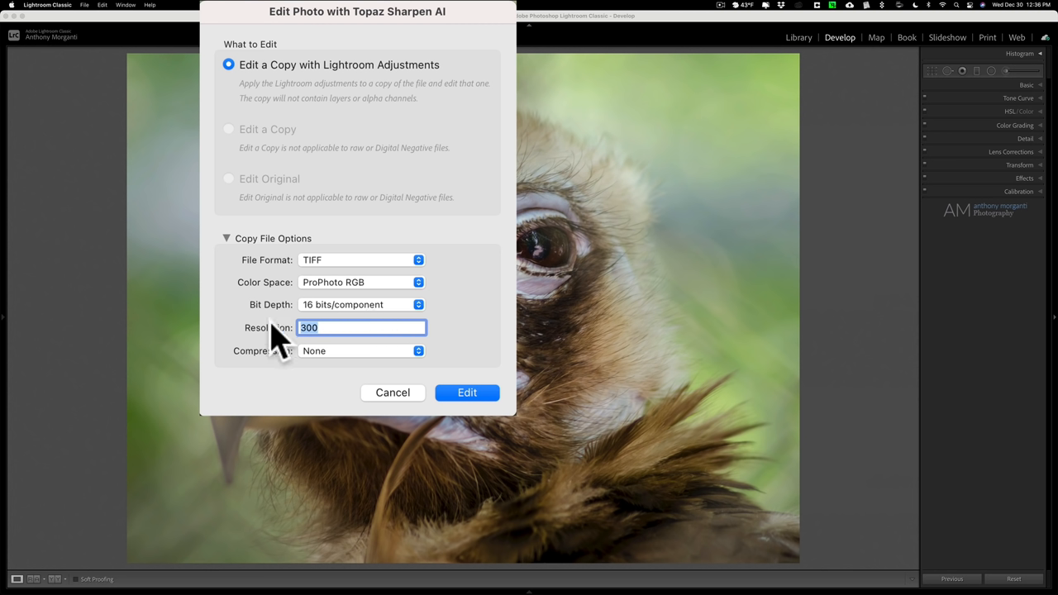
{"action": "mouse_move", "coordinate": [386, 395]}
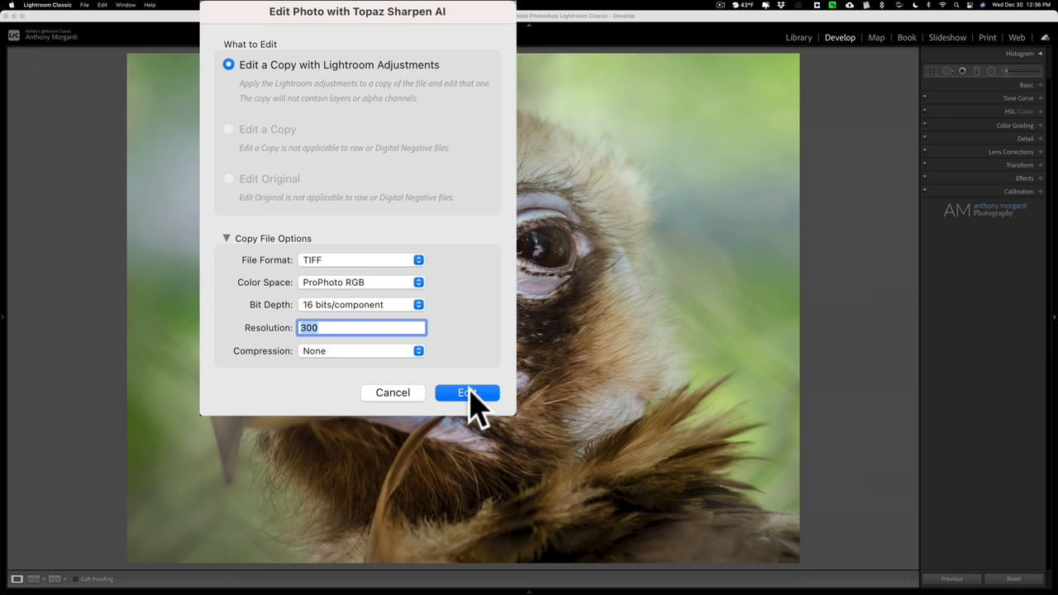
{"action": "left_click", "coordinate": [466, 392]}
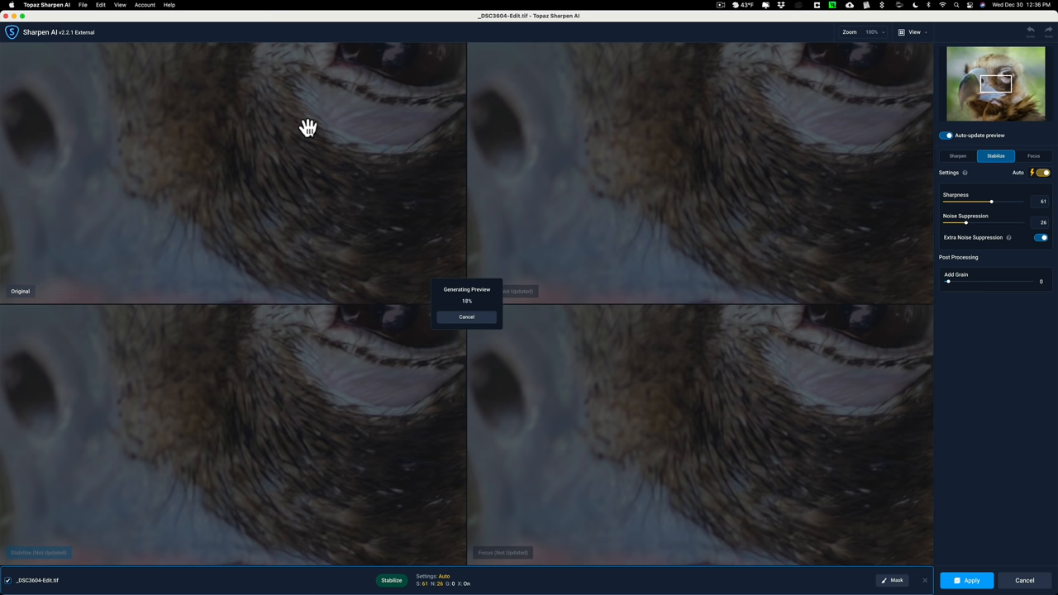
Render the Focus, Sharpen and Stabilize previews, ending on Stabilize mode.
{"action": "left_click", "coordinate": [1035, 156]}
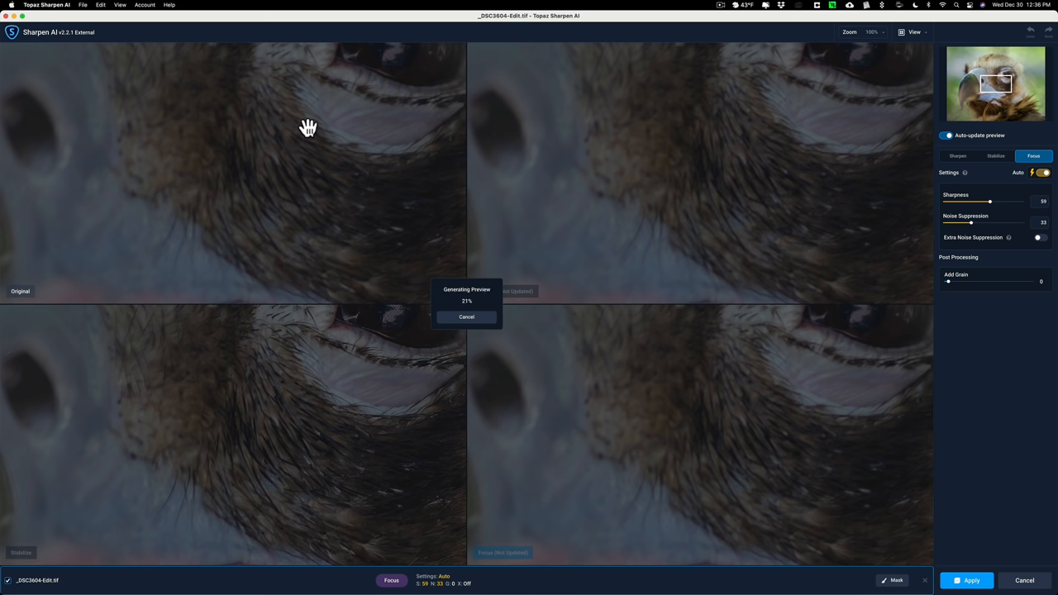
{"action": "left_click", "coordinate": [957, 155]}
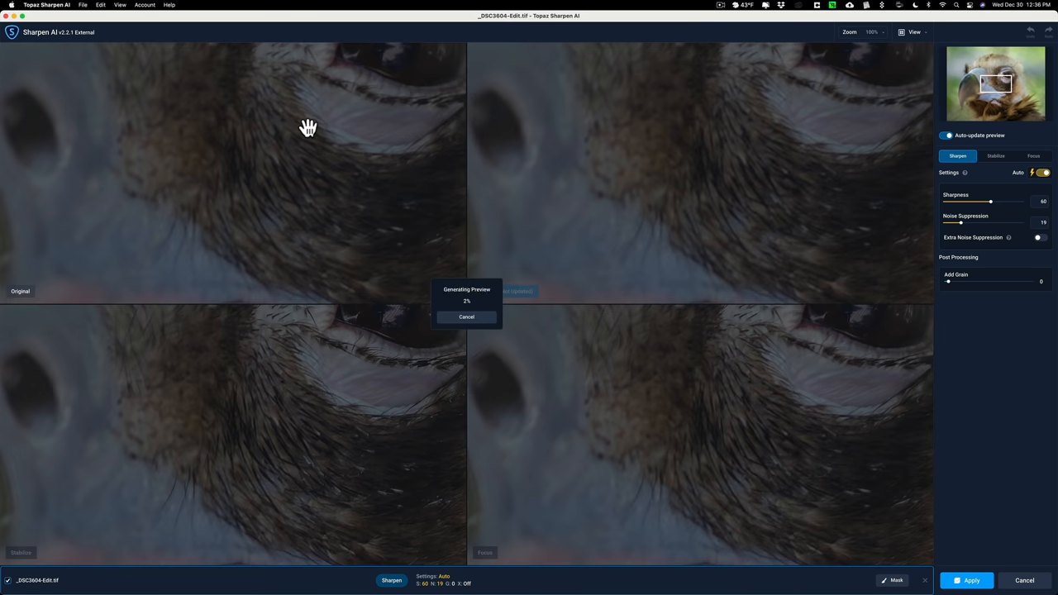
{"action": "left_click", "coordinate": [991, 155]}
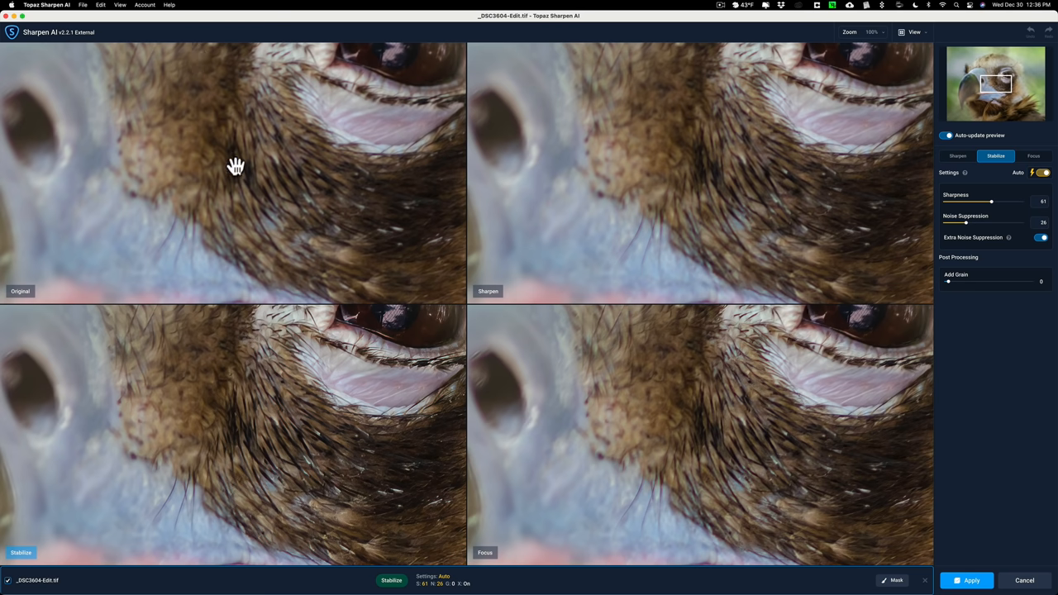
{"action": "mouse_move", "coordinate": [985, 87]}
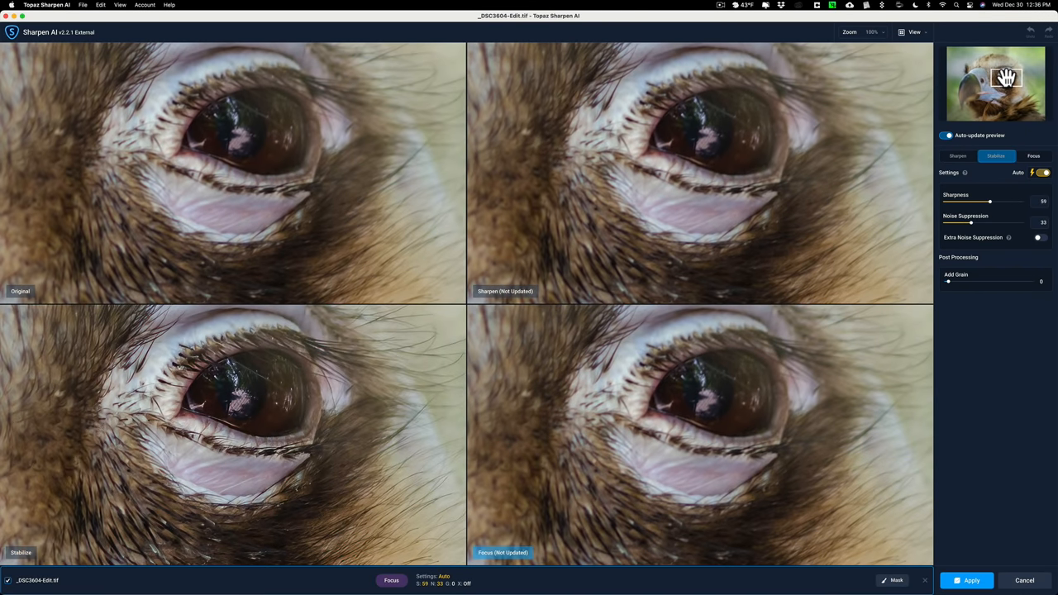
Compare Focus against Stabilize, then apply Stabilize with Sharpness 61 and Noise Suppression 26.
{"action": "left_click", "coordinate": [1038, 155]}
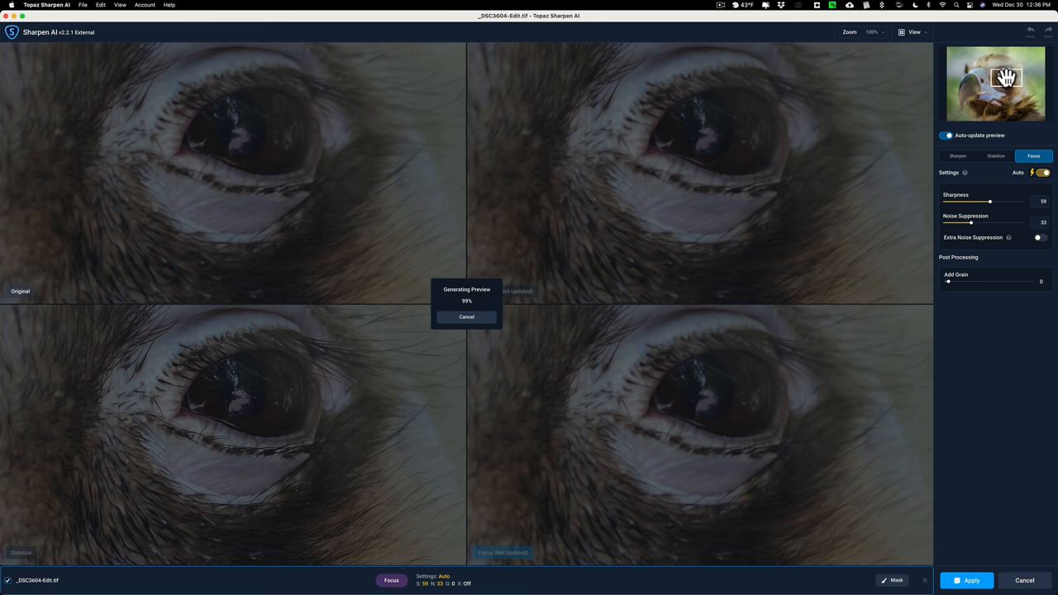
{"action": "left_click", "coordinate": [995, 155]}
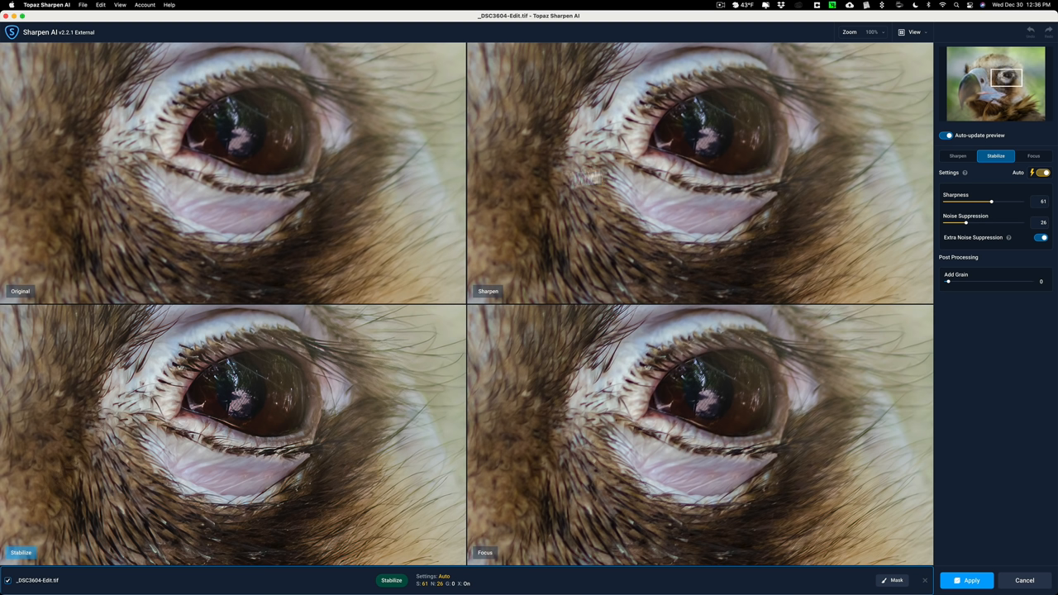
{"action": "mouse_move", "coordinate": [117, 205]}
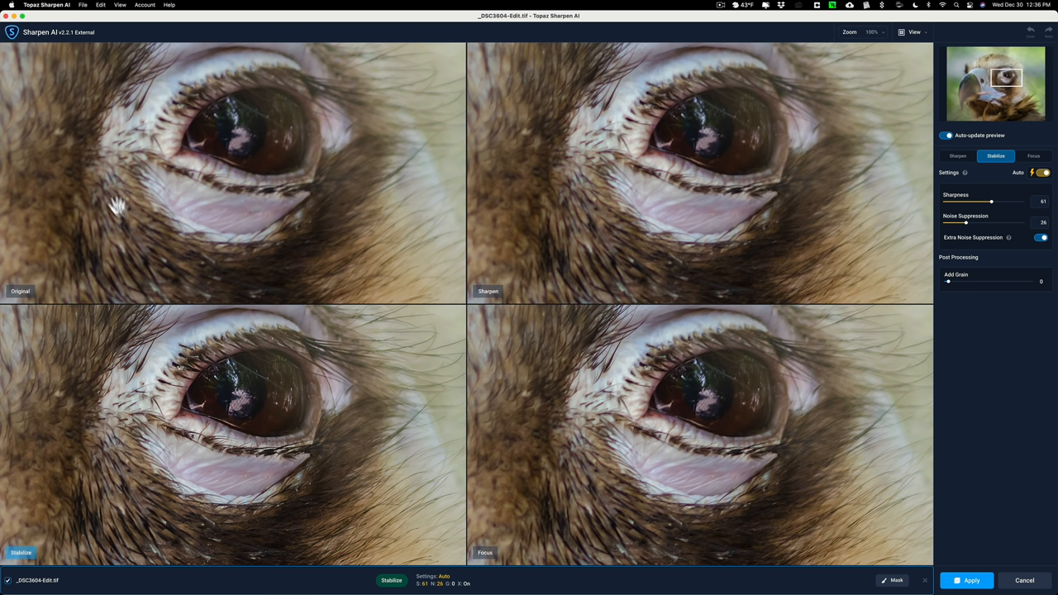
{"action": "mouse_move", "coordinate": [643, 240]}
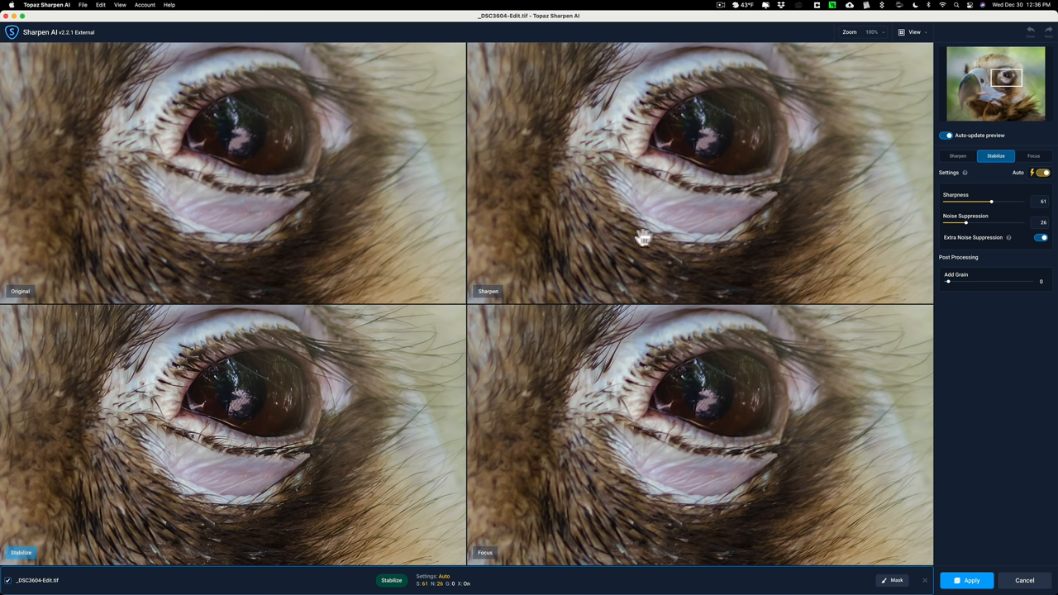
{"action": "mouse_move", "coordinate": [648, 205]}
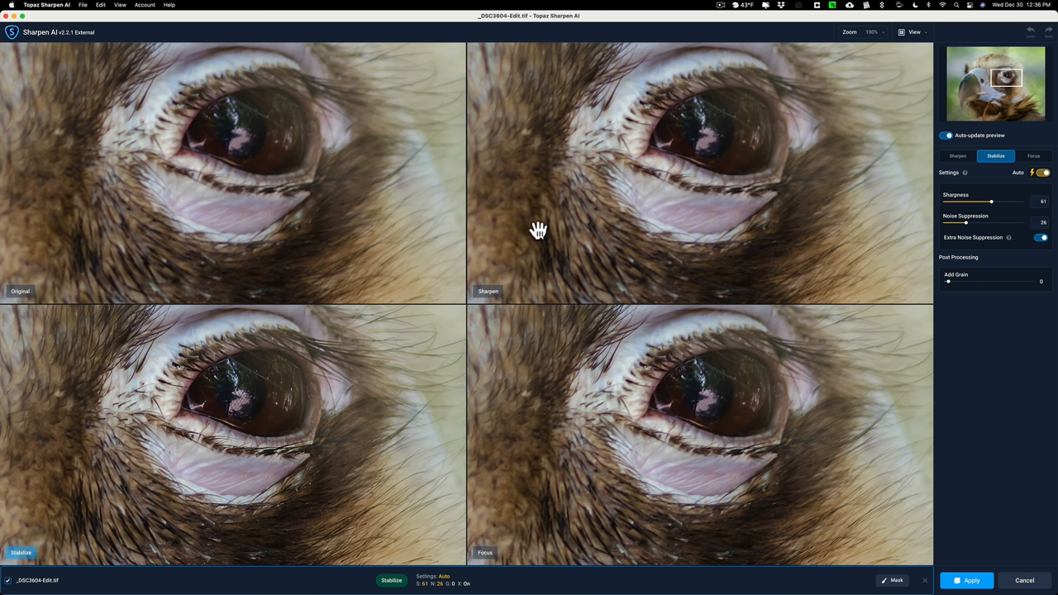
{"action": "mouse_move", "coordinate": [188, 401]}
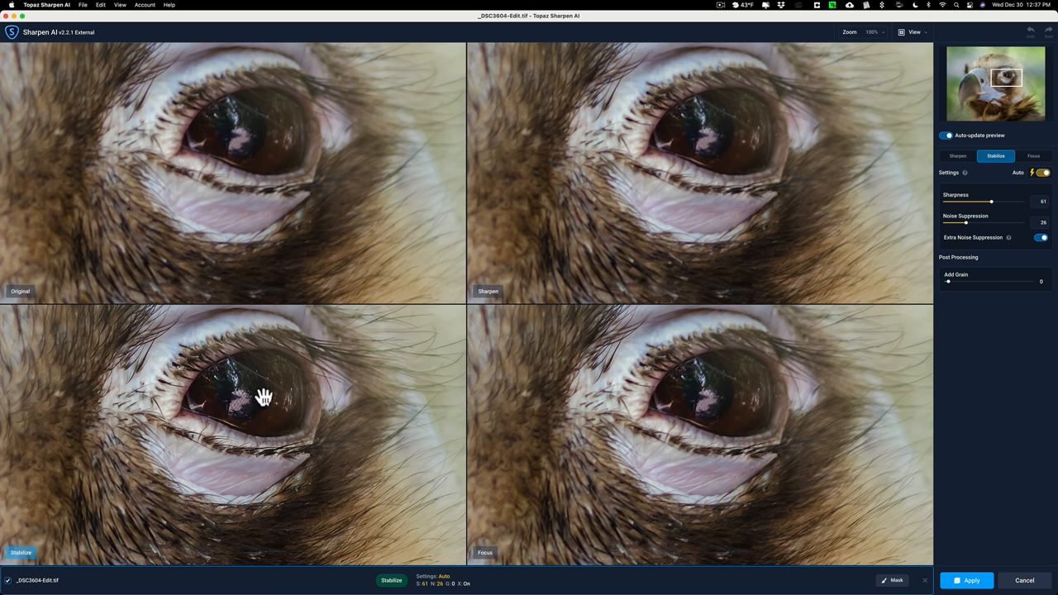
{"action": "mouse_move", "coordinate": [247, 536]}
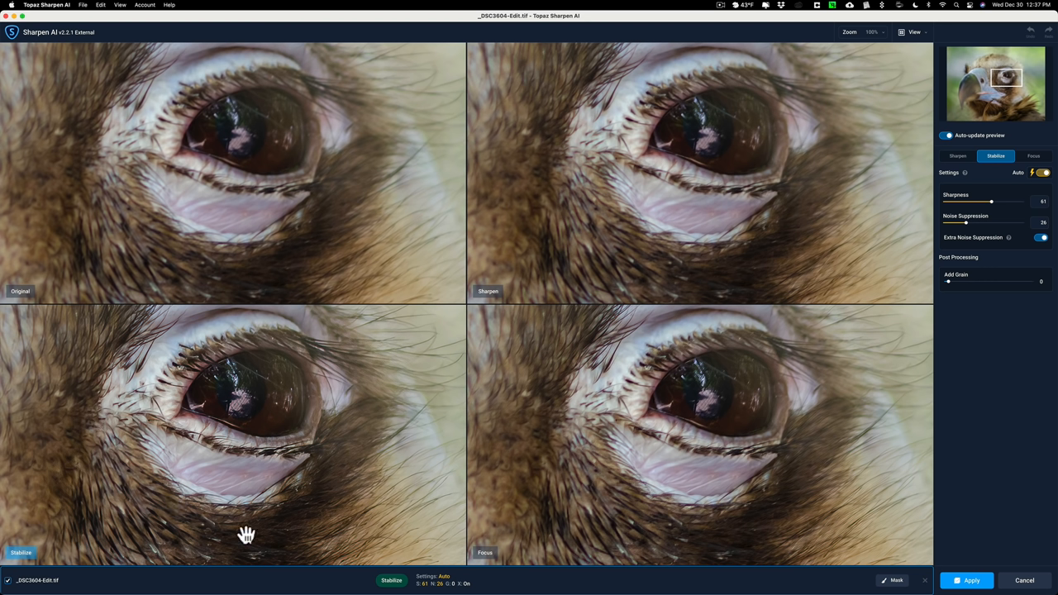
{"action": "mouse_move", "coordinate": [213, 541]}
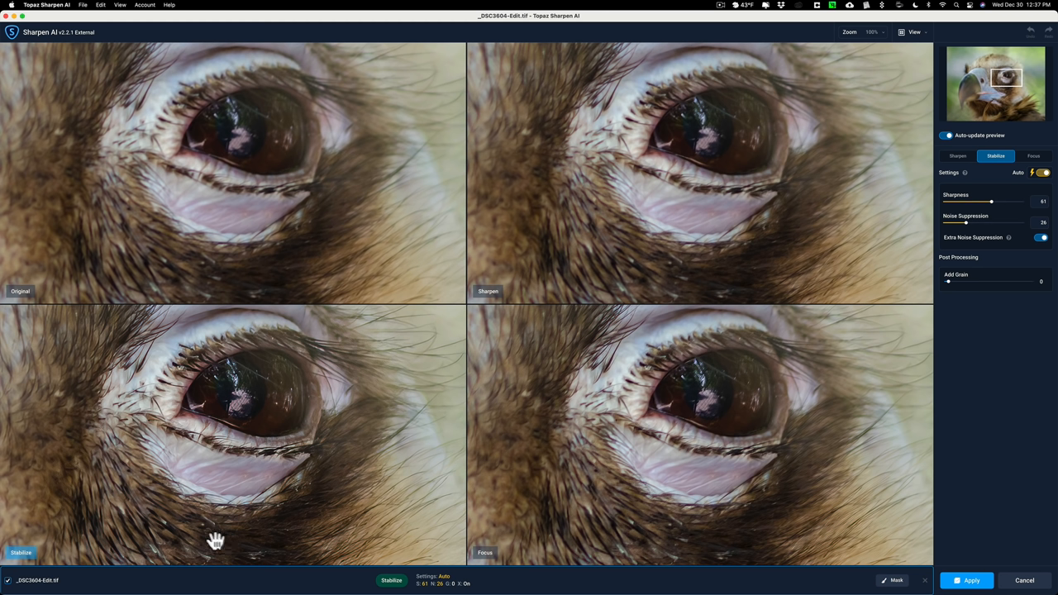
{"action": "mouse_move", "coordinate": [248, 550]}
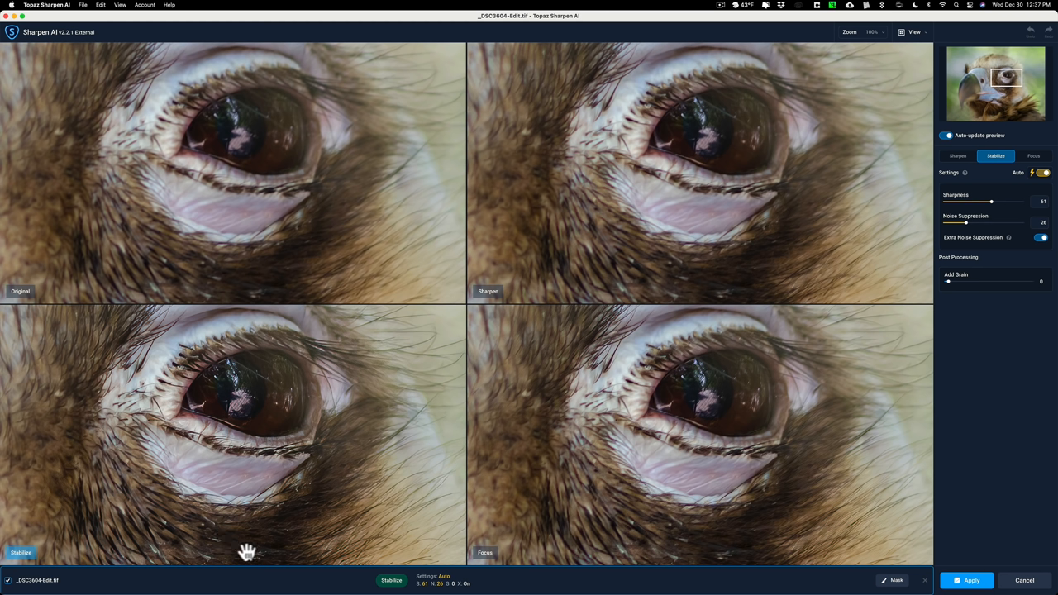
{"action": "mouse_move", "coordinate": [230, 529]}
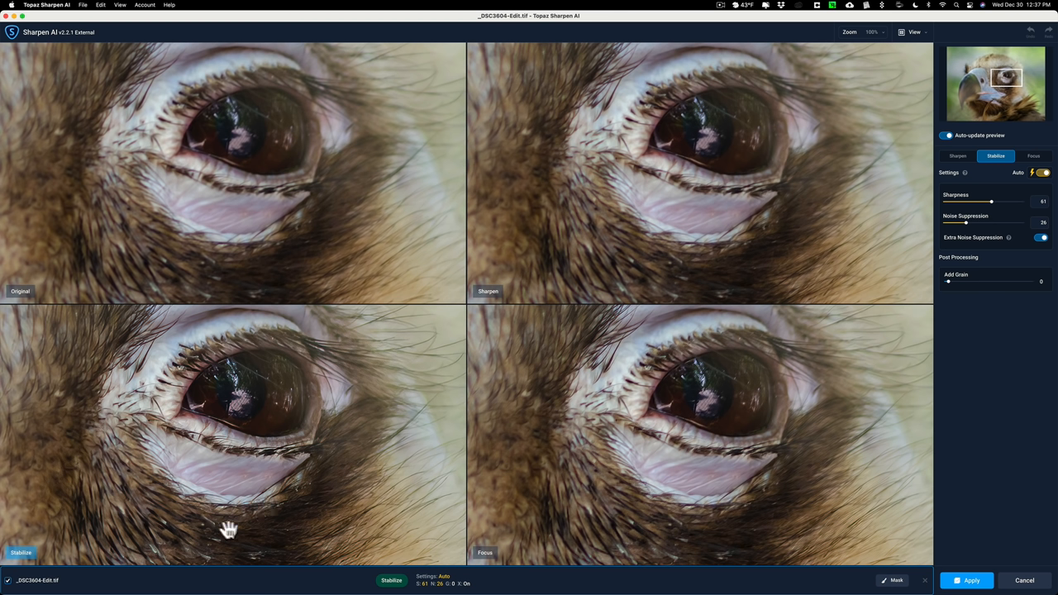
{"action": "mouse_move", "coordinate": [140, 539]}
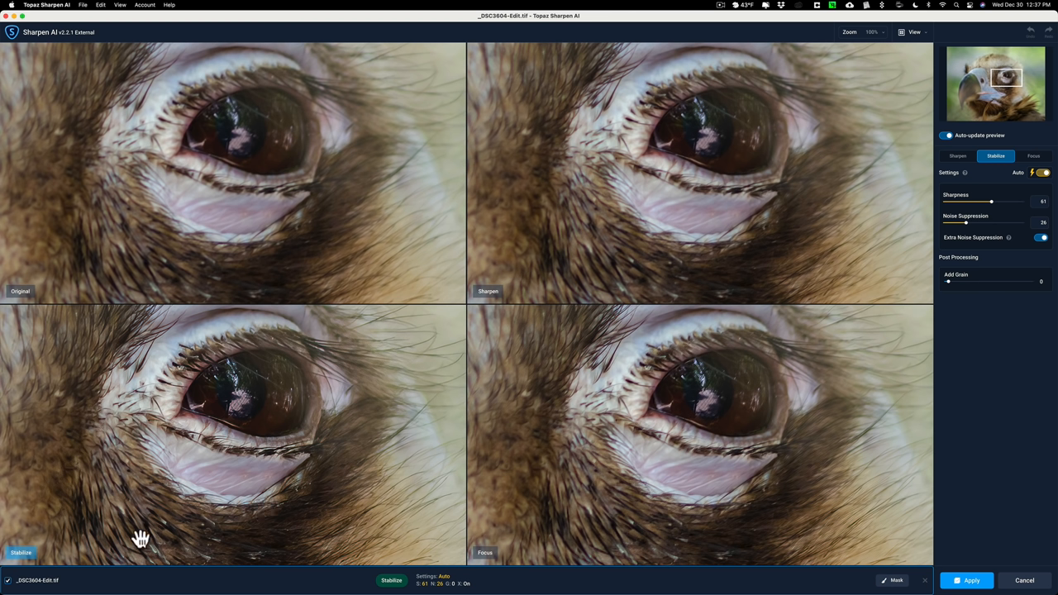
{"action": "mouse_move", "coordinate": [651, 460]}
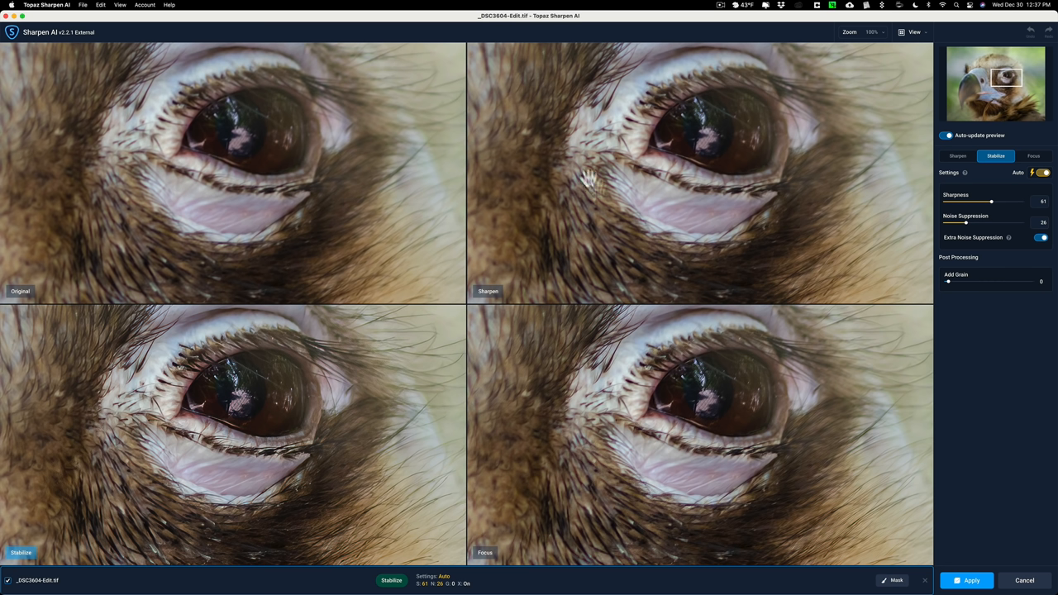
{"action": "mouse_move", "coordinate": [892, 238]}
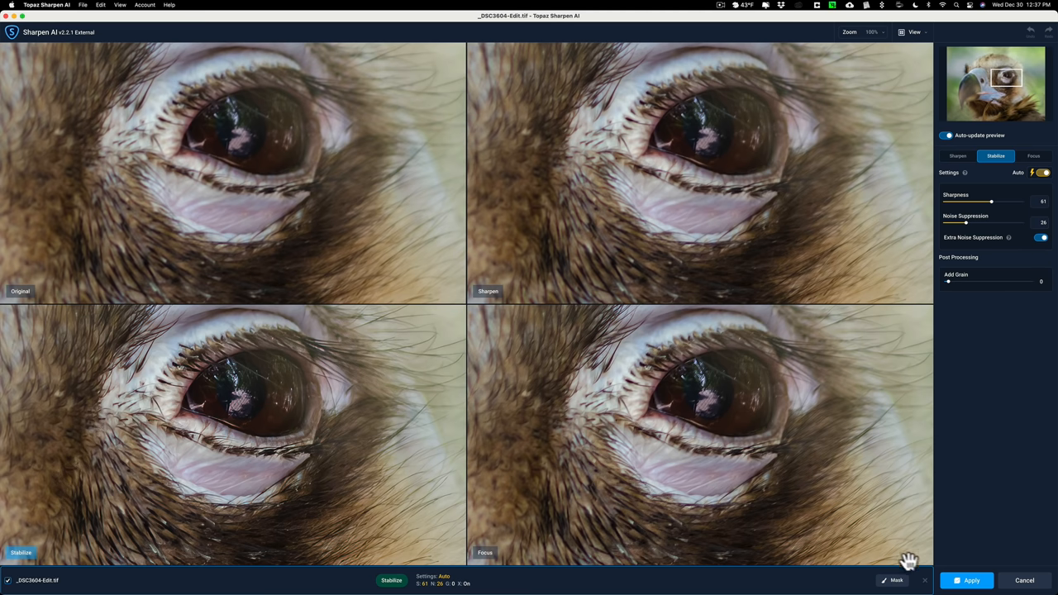
{"action": "left_click", "coordinate": [966, 580]}
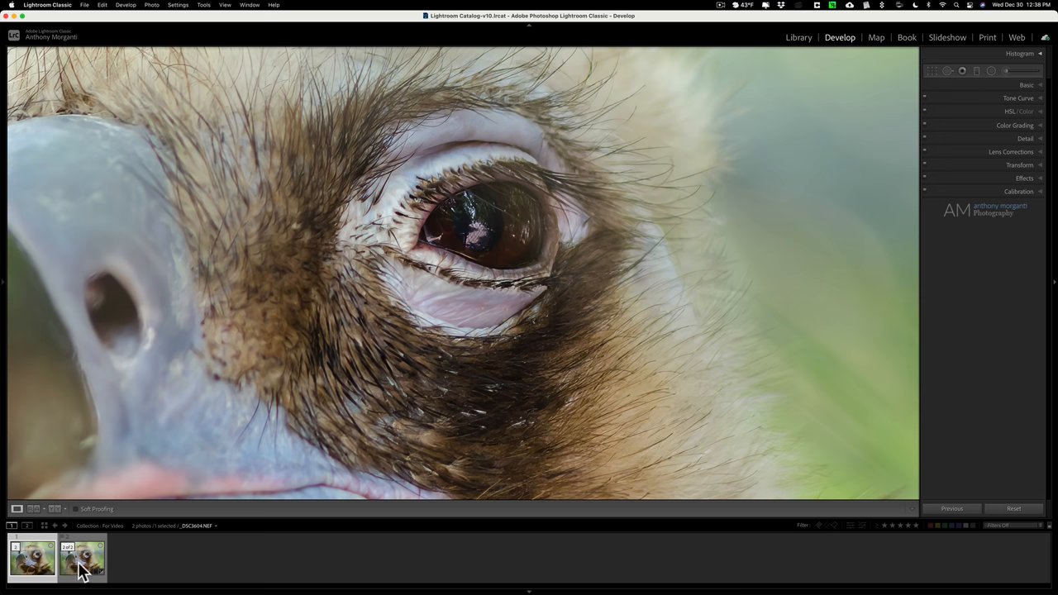
{"action": "left_click", "coordinate": [80, 558]}
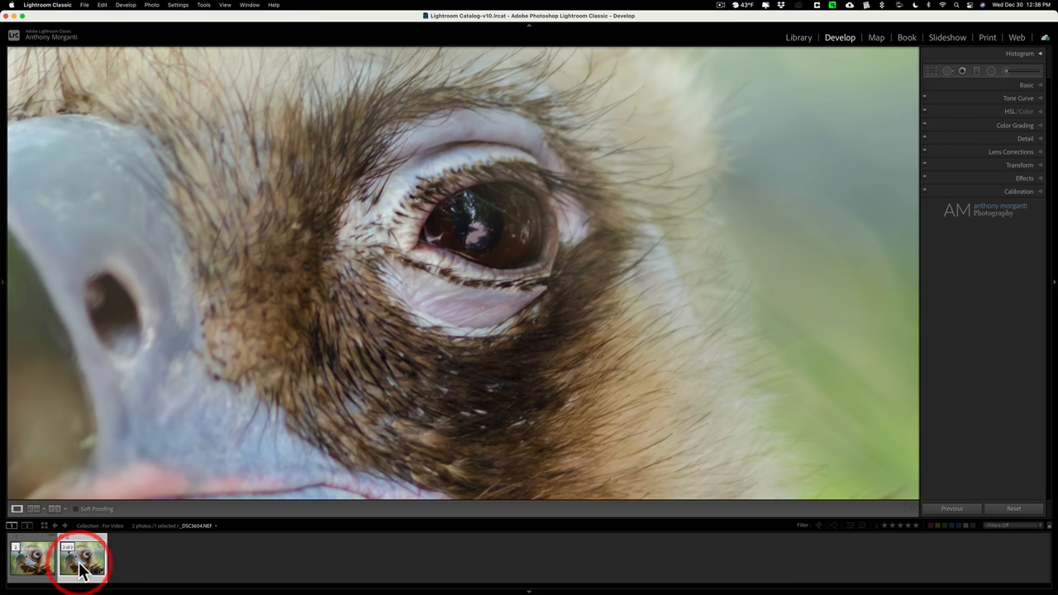
{"action": "mouse_move", "coordinate": [72, 575]}
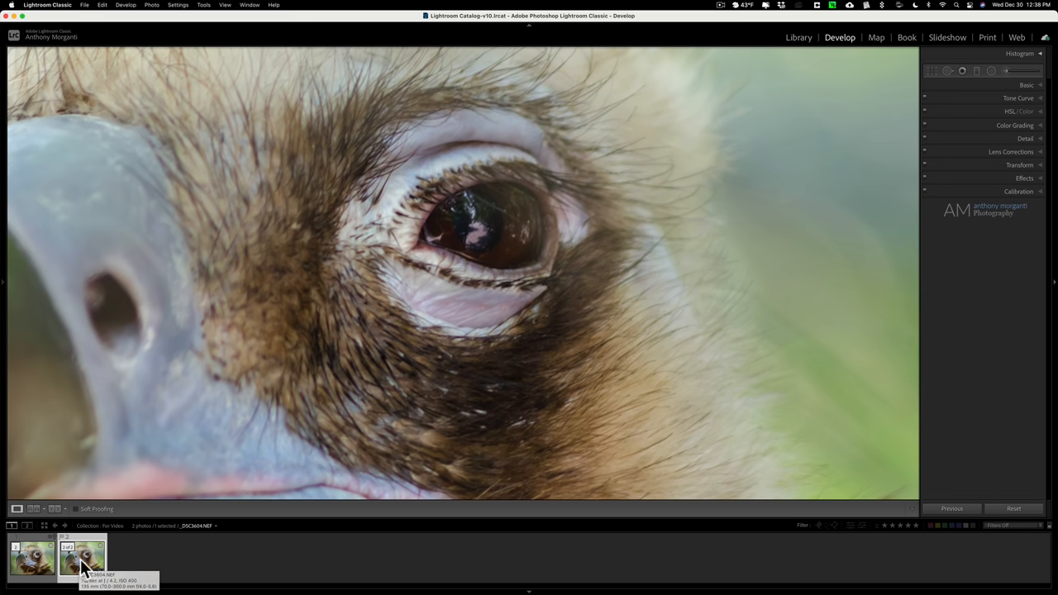
{"action": "left_click", "coordinate": [31, 551]}
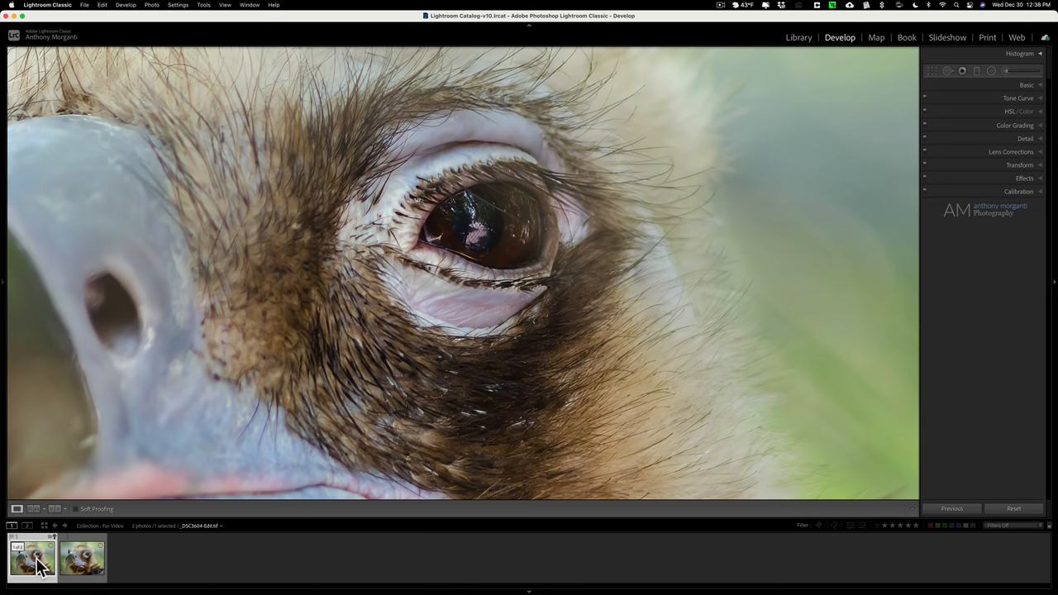
{"action": "left_click", "coordinate": [80, 560]}
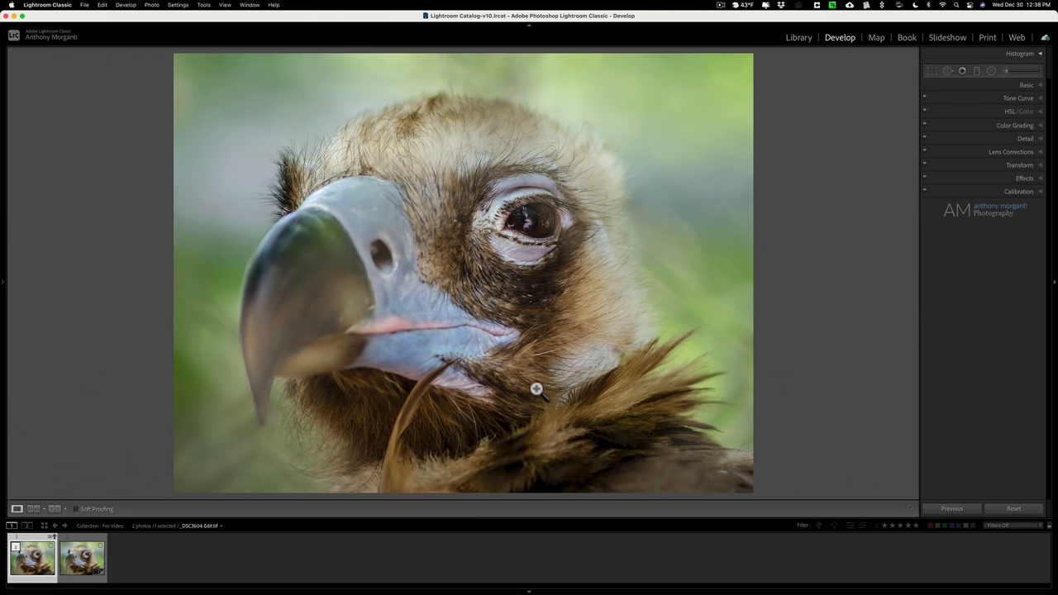
{"action": "mouse_move", "coordinate": [496, 291]}
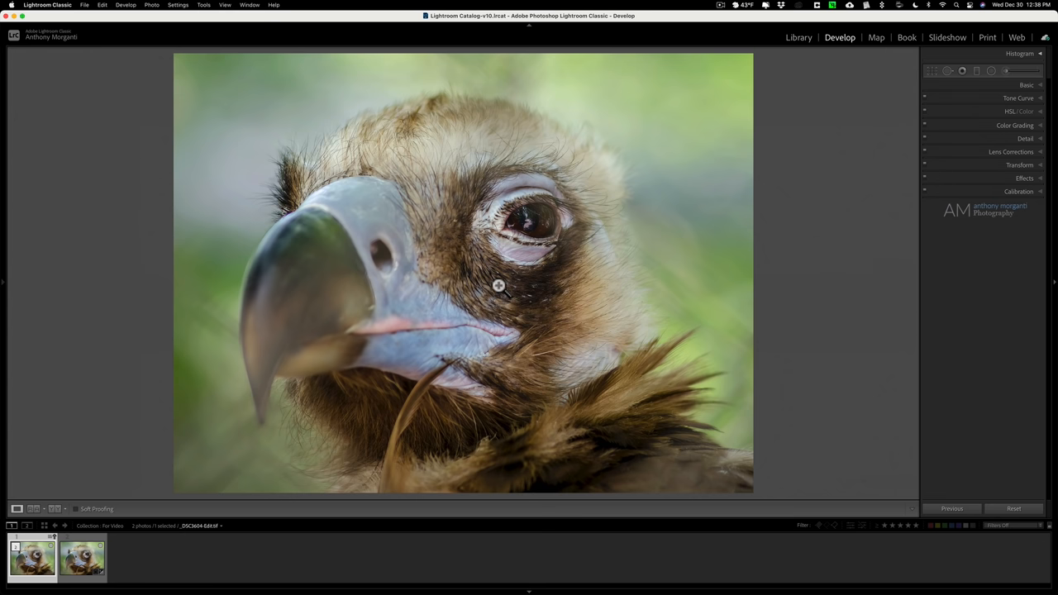
{"action": "left_click", "coordinate": [78, 571]}
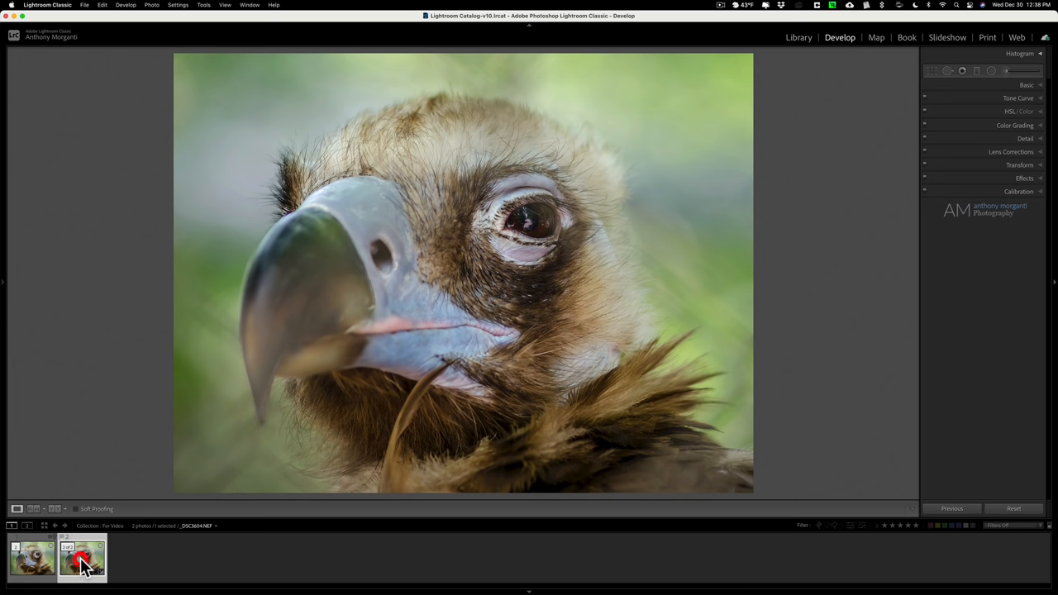
{"action": "left_click", "coordinate": [31, 572]}
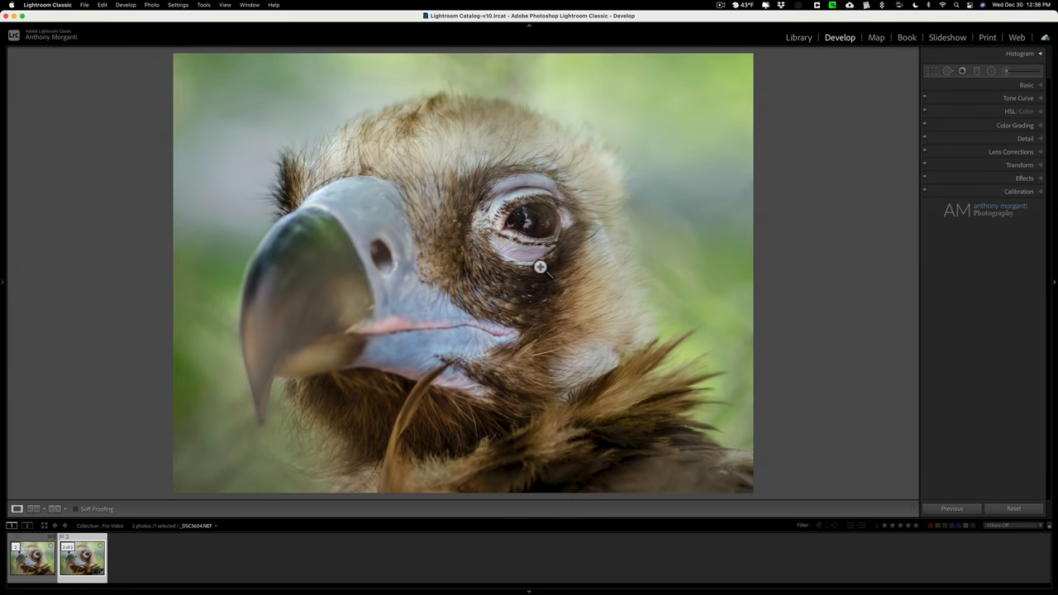
{"action": "left_click", "coordinate": [32, 566]}
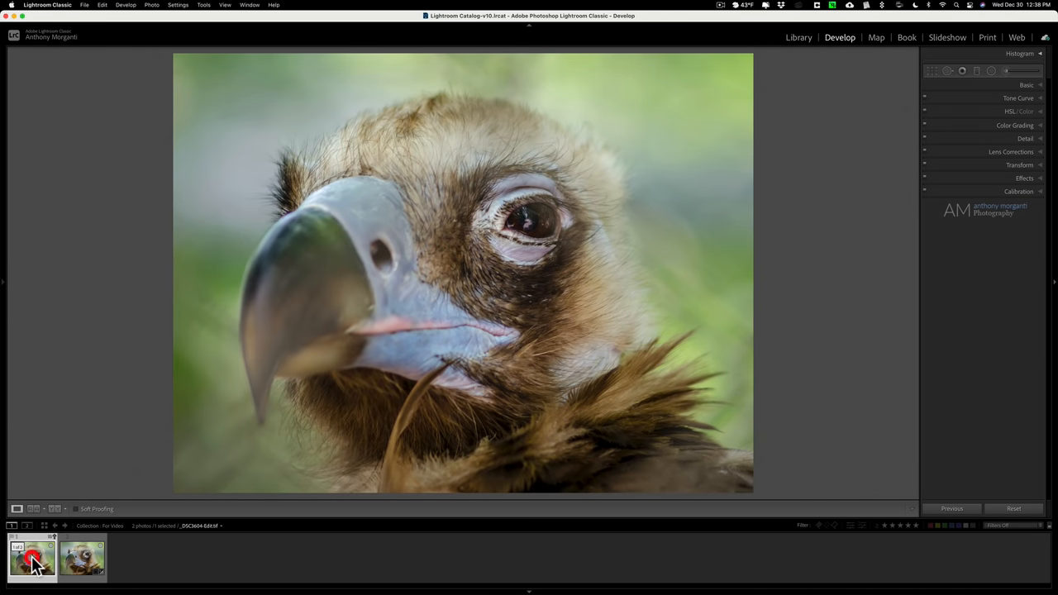